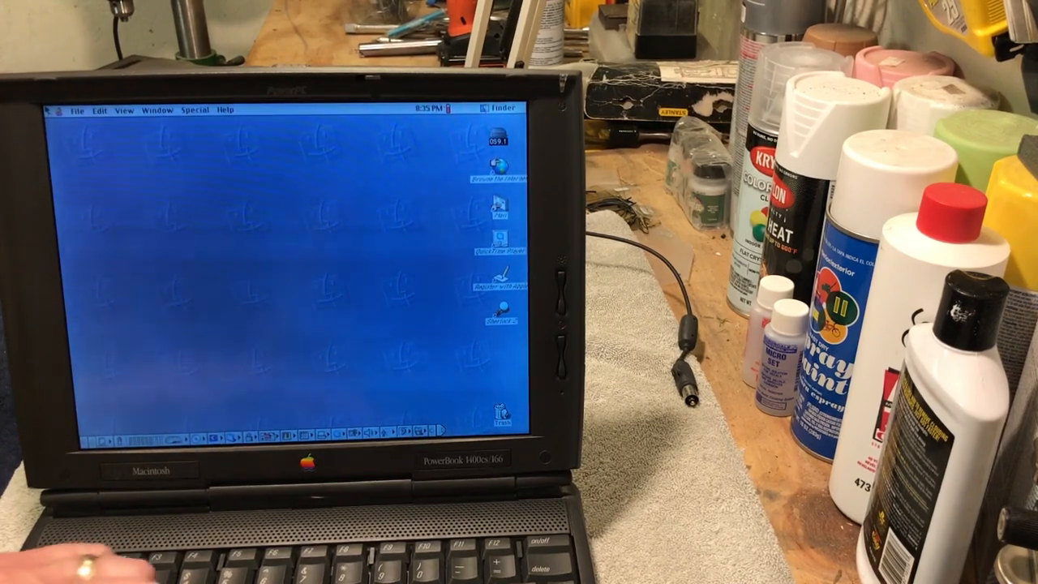
- Open the Apple menu to list the system utilities and desk accessories
left_click(64, 109)
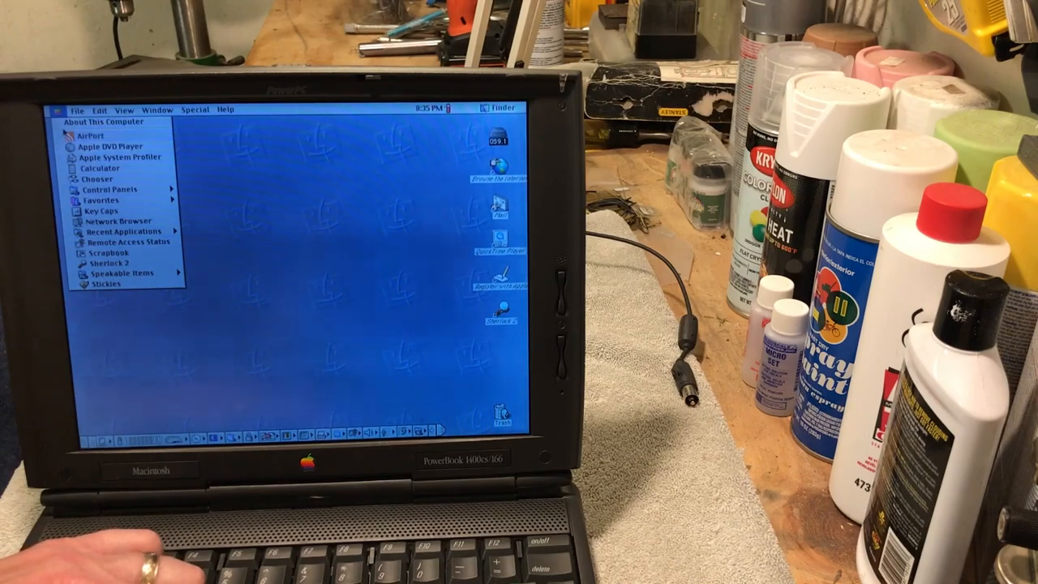
- View About This Computer (Mac OS 9.1, 32 MB memory), then show the shut-down options
left_click(101, 122)
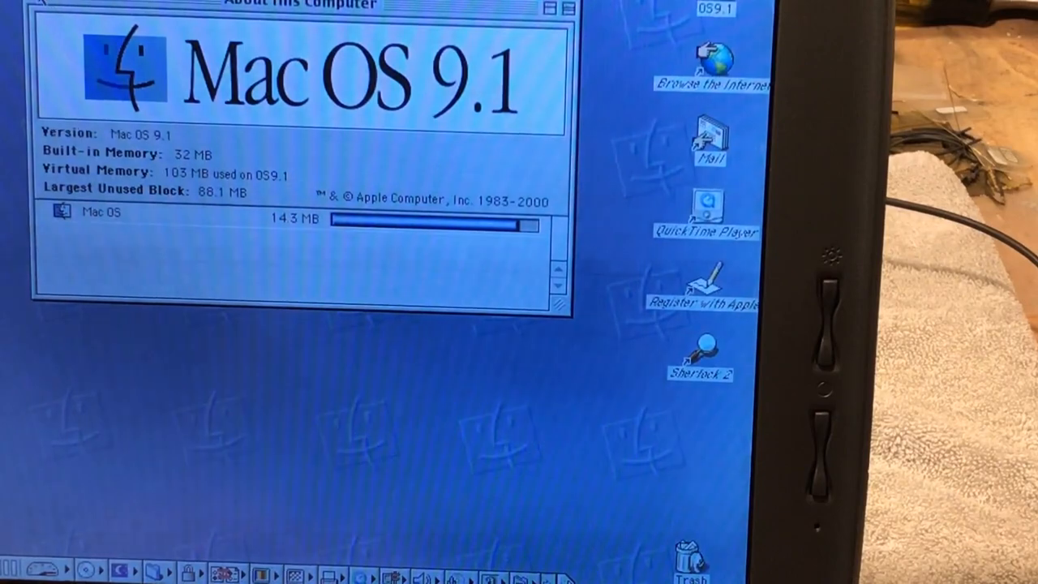
left_click(558, 6)
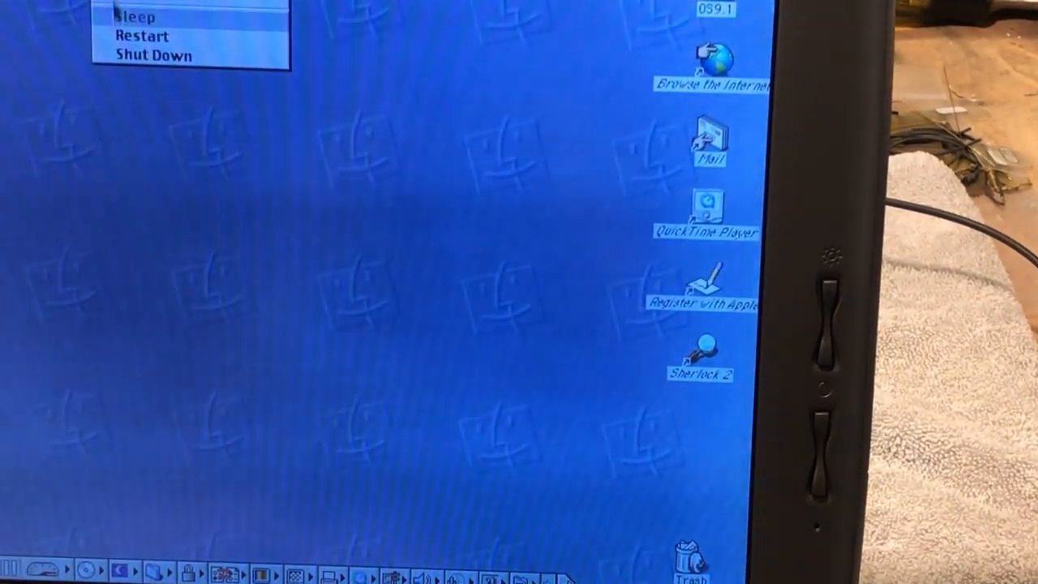
mouse_move(151, 54)
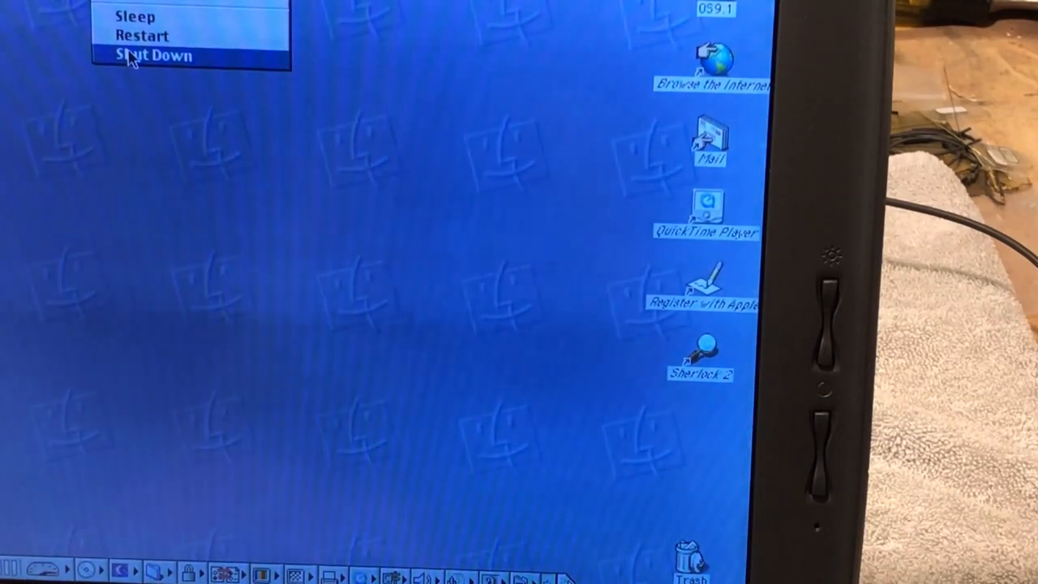